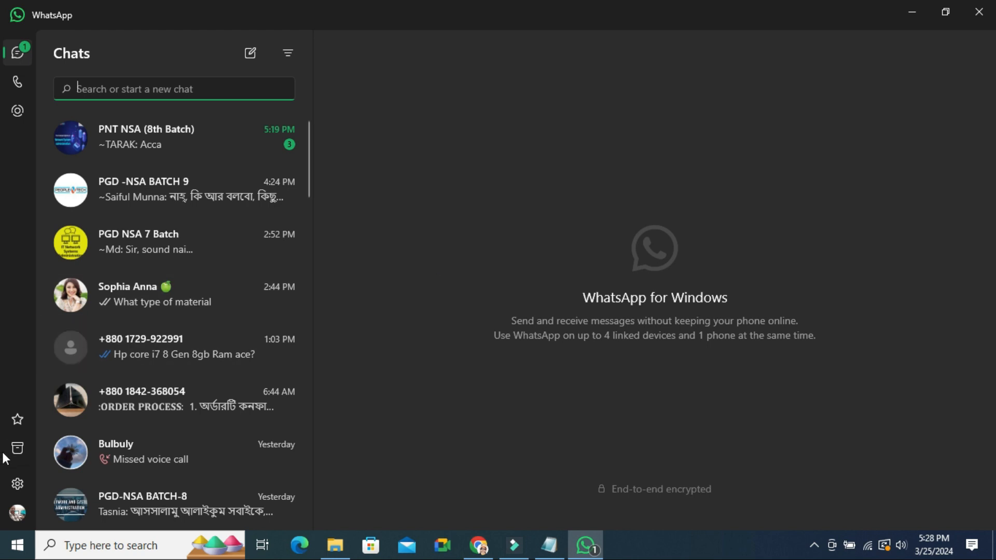
# Bring up WhatsApp Settings (General section) from the gear icon in the sidebar.
pyautogui.click(17, 485)
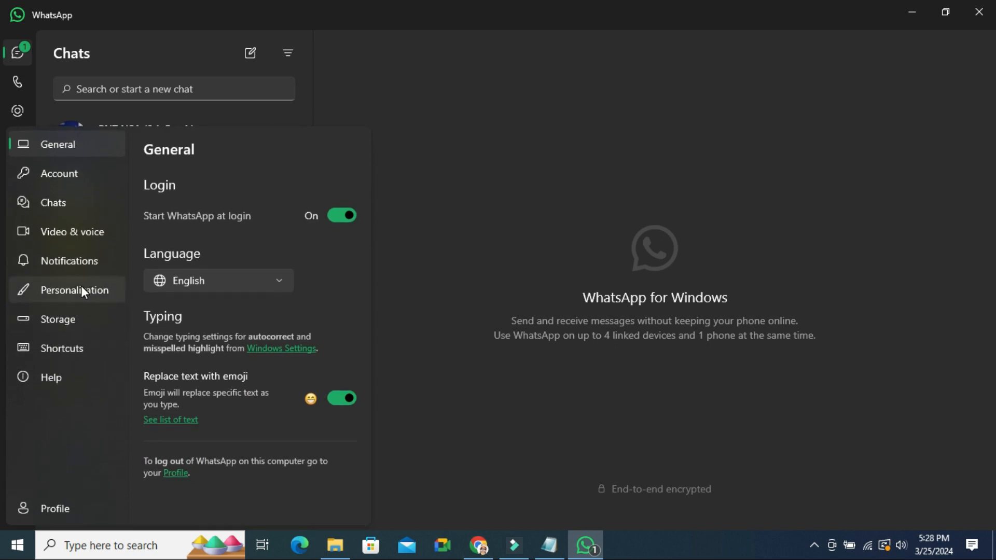
# Show Personalization and expand the App color theme choices (System default, Light, Dark).
pyautogui.click(73, 289)
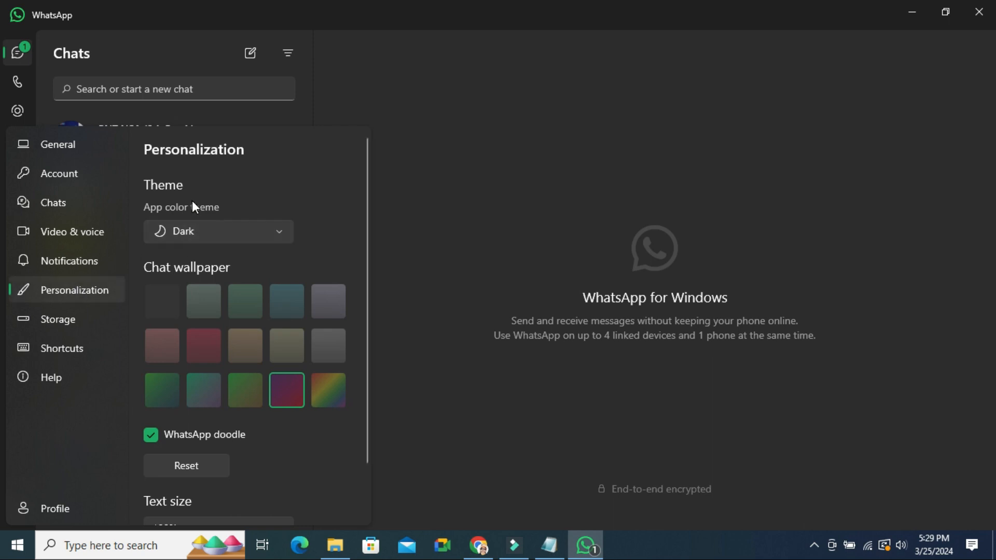
pyautogui.moveTo(186, 218)
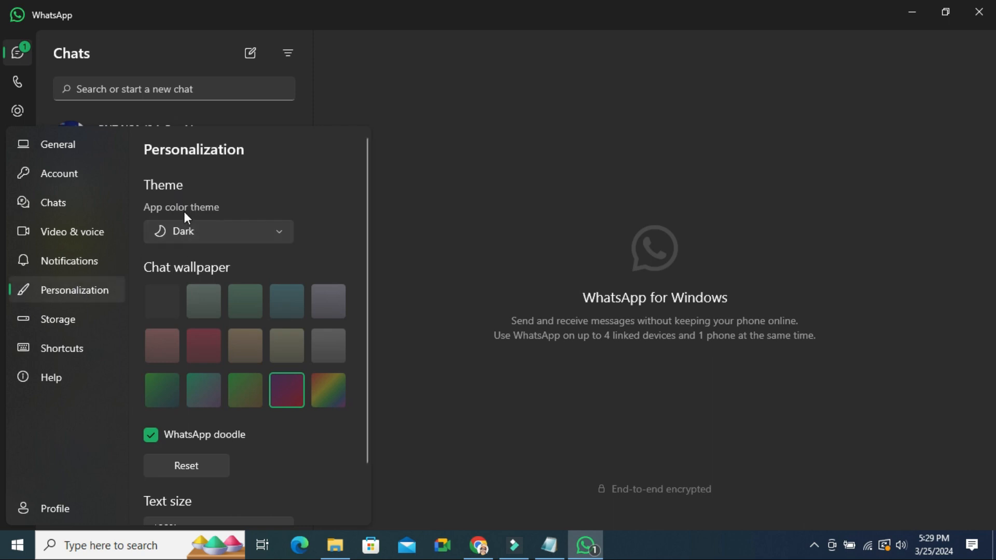
pyautogui.moveTo(186, 235)
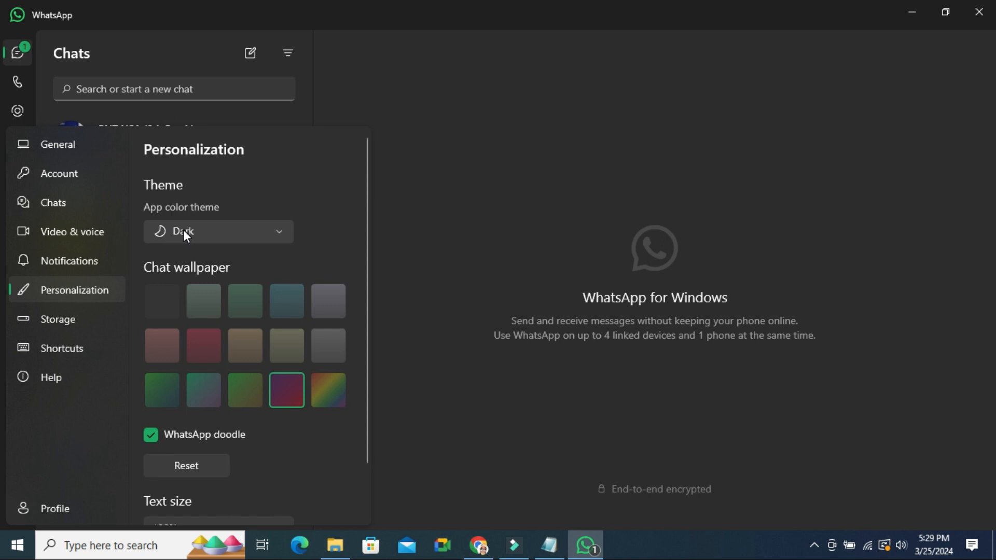
pyautogui.moveTo(195, 236)
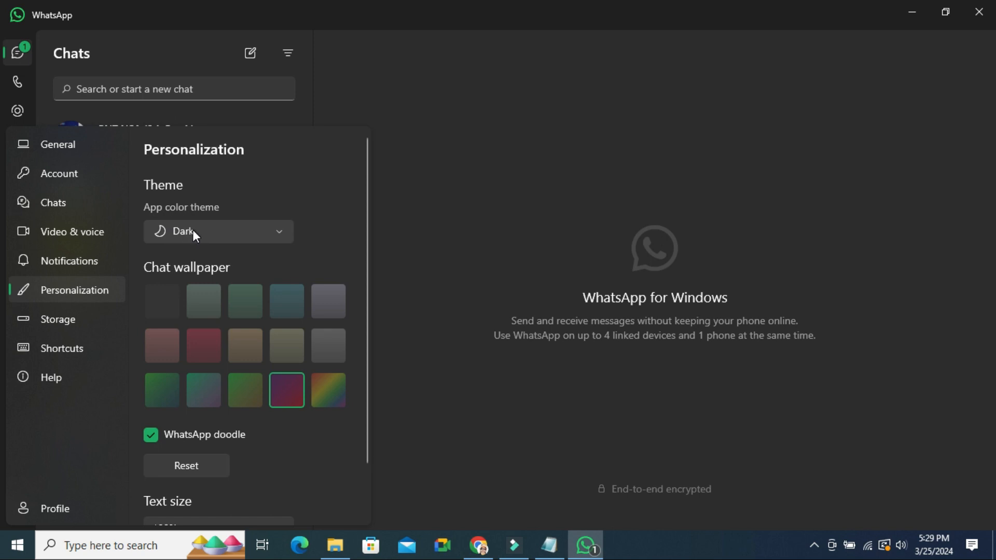
pyautogui.click(218, 231)
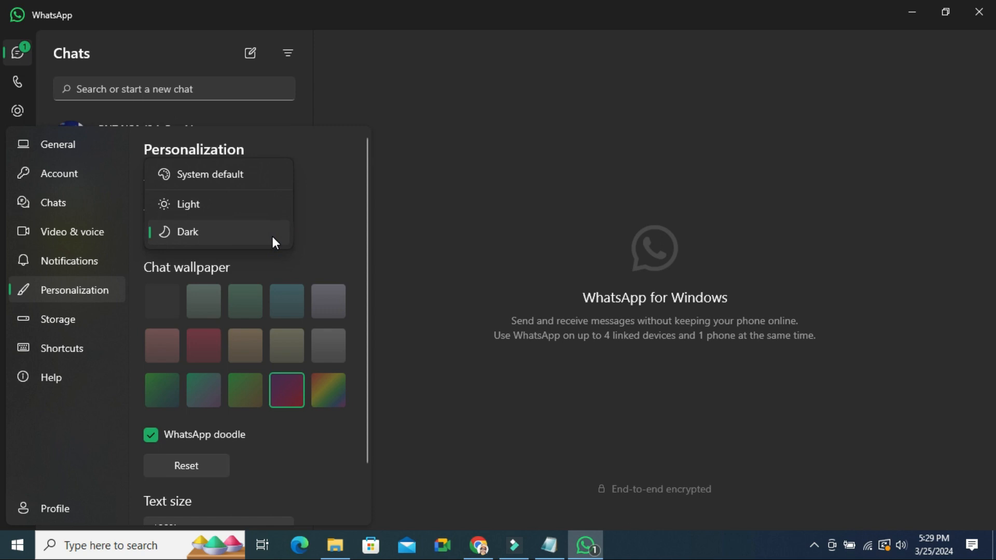
pyautogui.moveTo(191, 205)
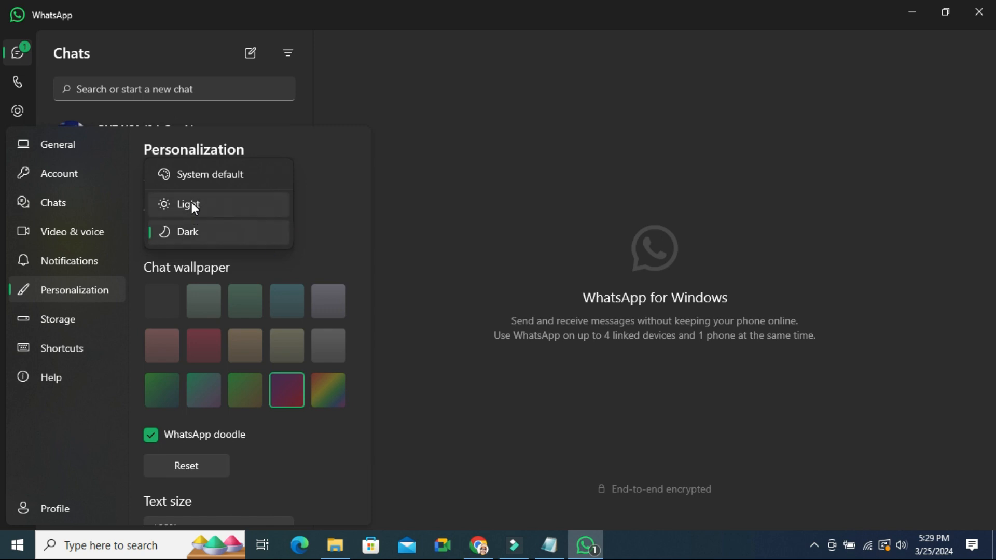
# Choose the Light theme and confirm restarting WhatsApp to apply it.
pyautogui.click(187, 205)
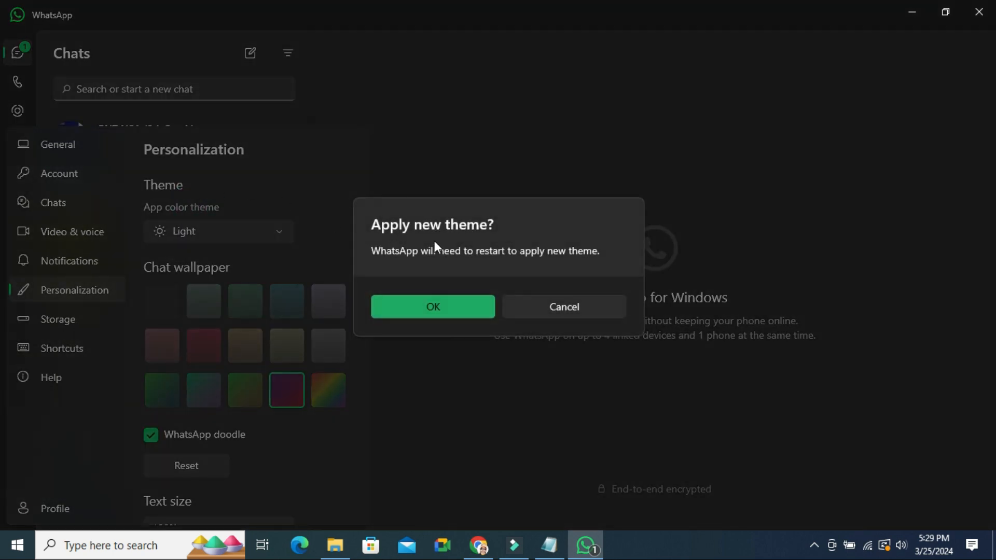
pyautogui.moveTo(432, 261)
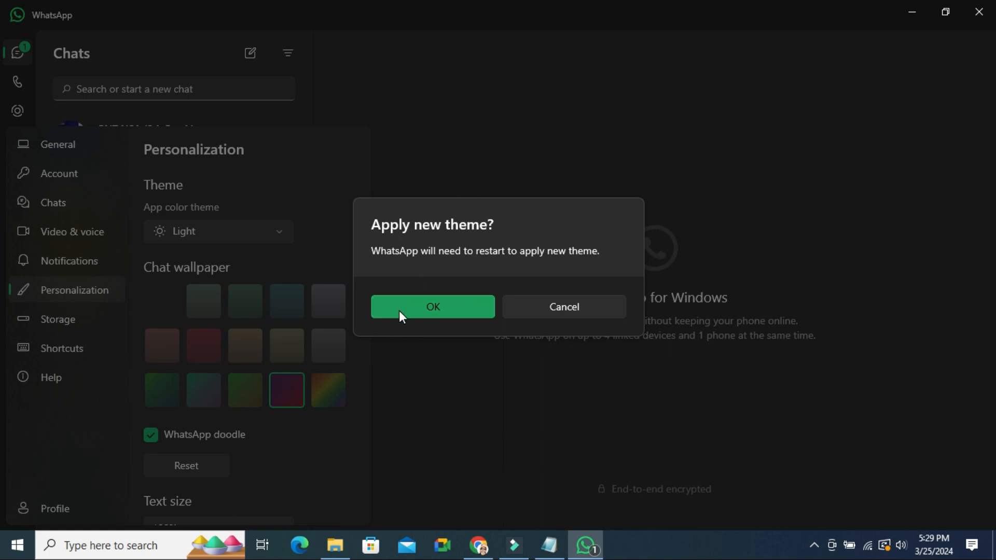
pyautogui.click(433, 307)
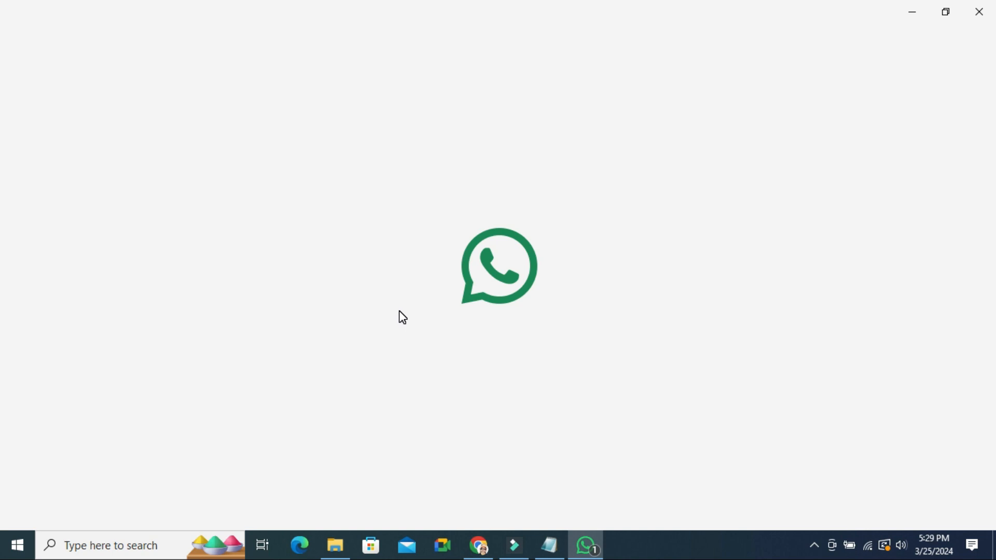
# Wait through the restart until the chat list reloads in the light theme.
pyautogui.click(586, 545)
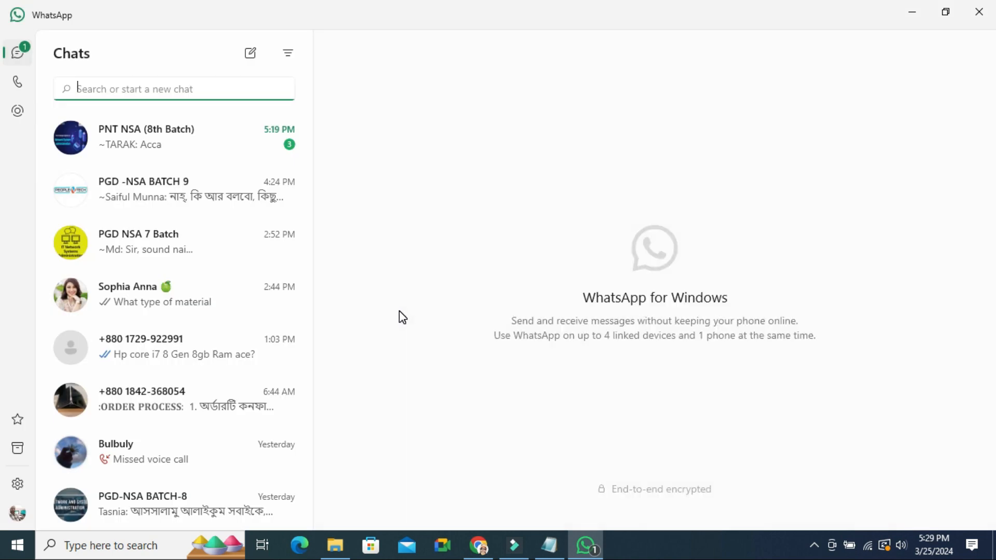